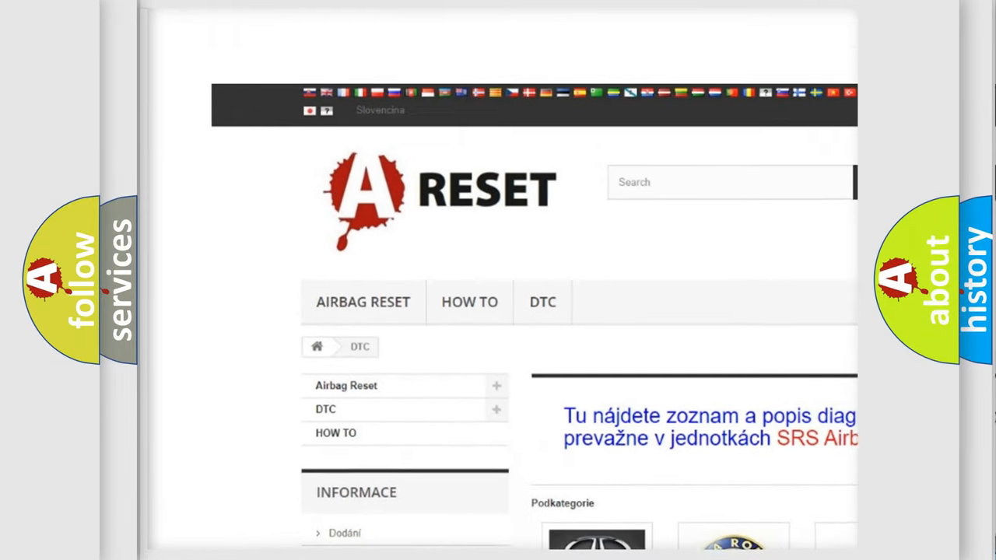
pyautogui.scroll(-3)
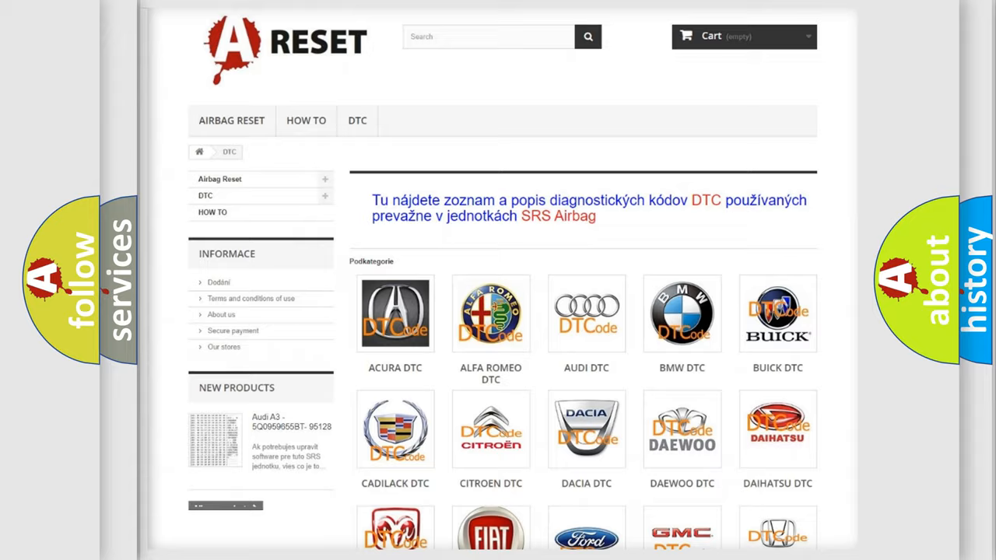
pyautogui.scroll(-3)
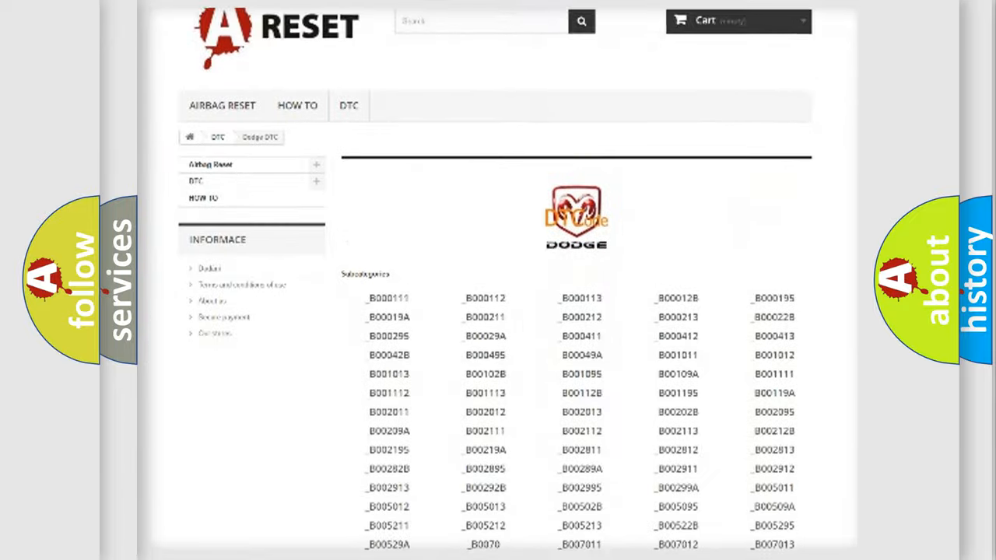
pyautogui.scroll(-3)
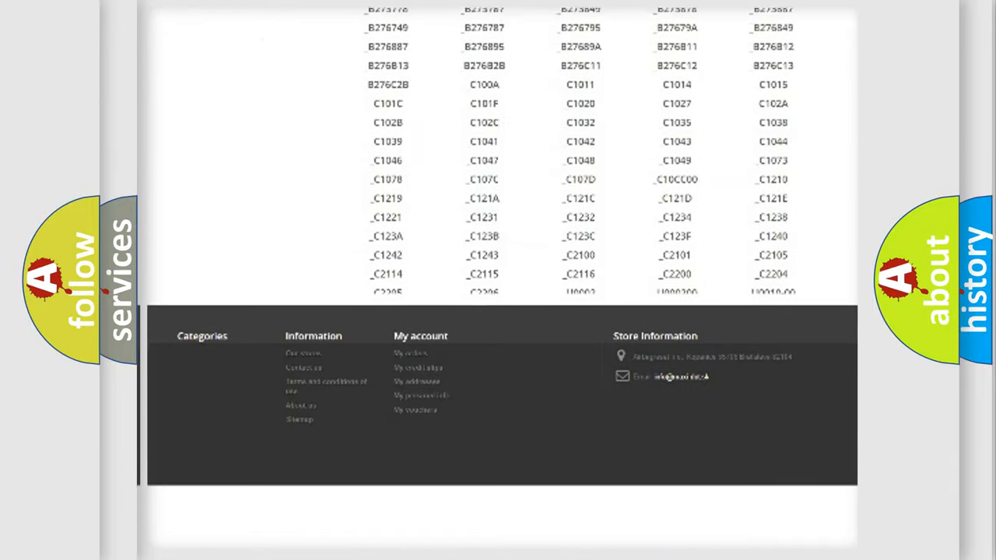